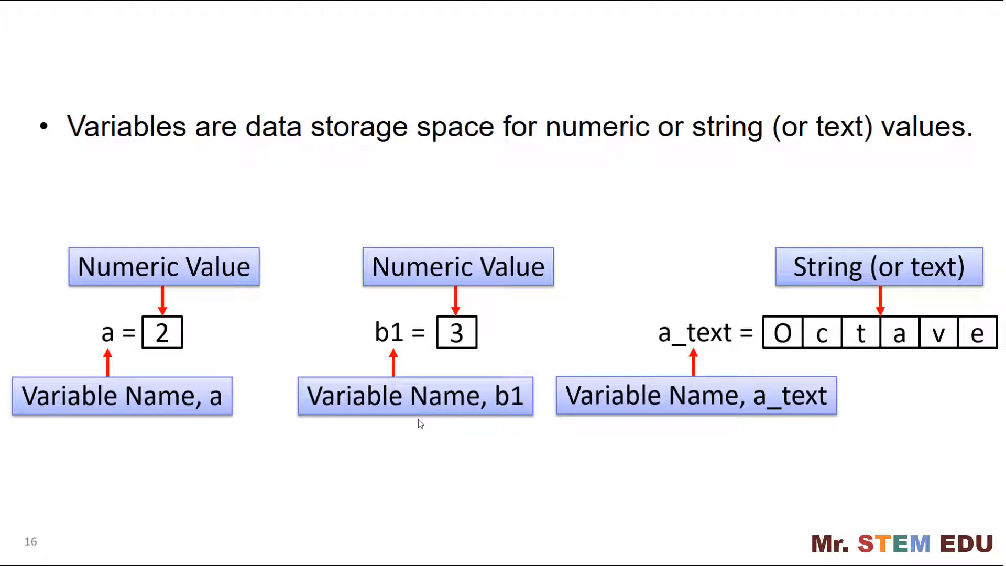
# - Advance from the variables slide to the empty Octave command prompt
pyautogui.press('Right')
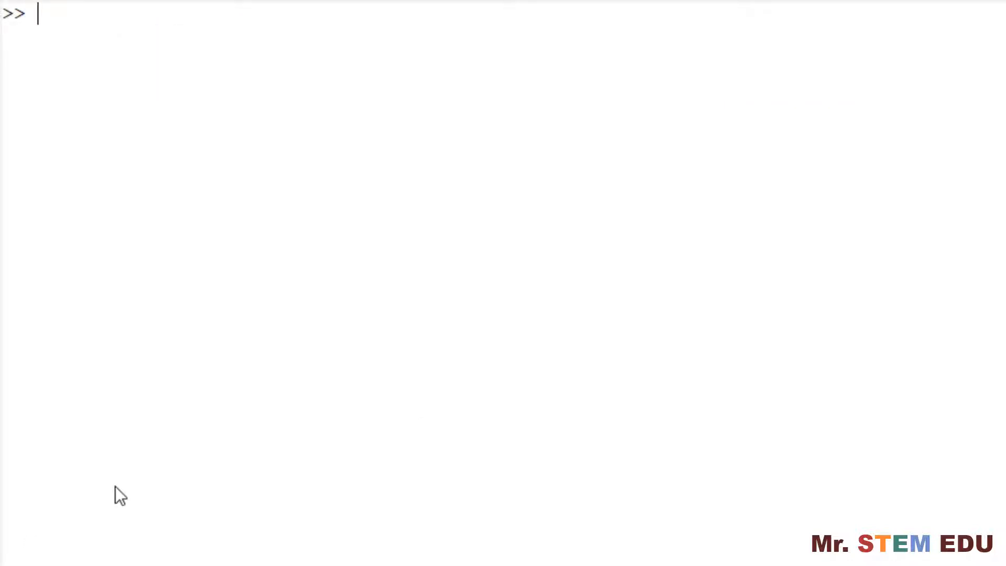
# - Assign a=2, silently reassign a=3;, display a, and query undefined b for an error
pyautogui.write('a=2')
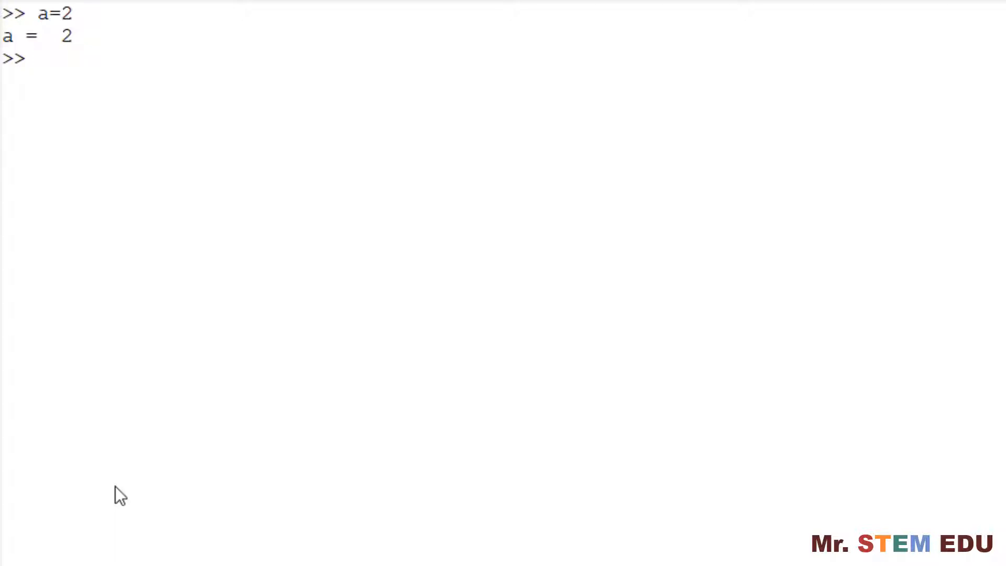
pyautogui.write('a')
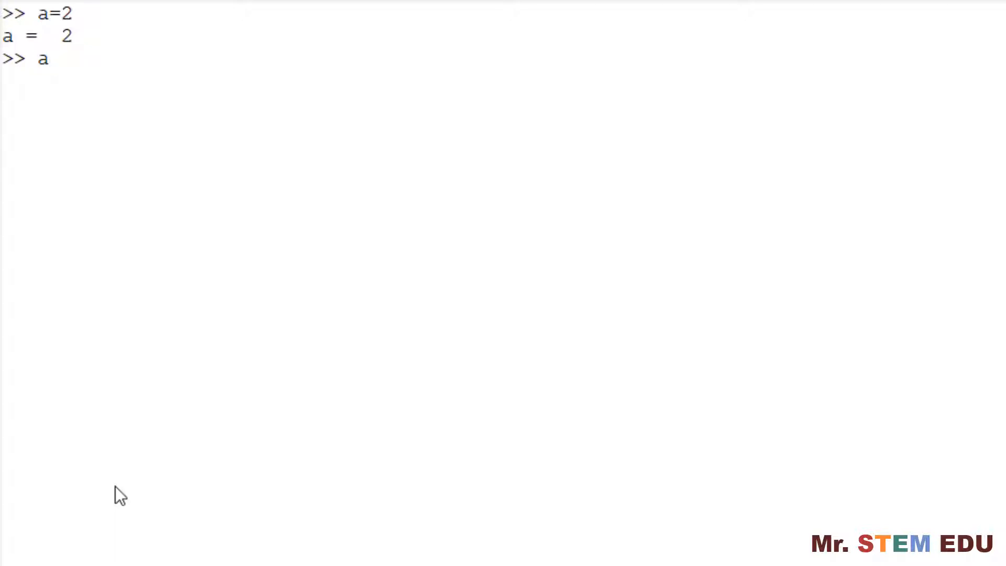
pyautogui.write('=')
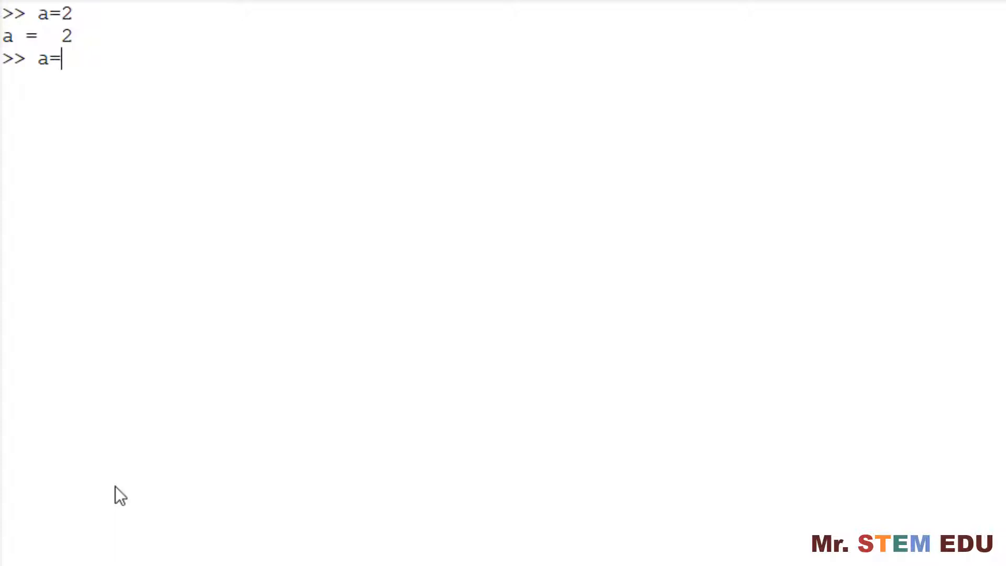
pyautogui.write('3;')
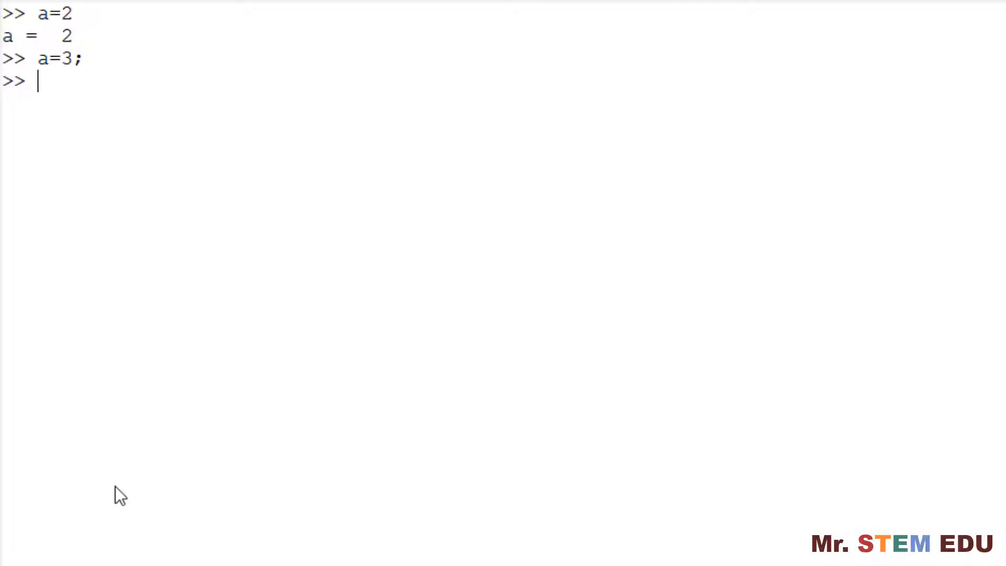
pyautogui.write('a')
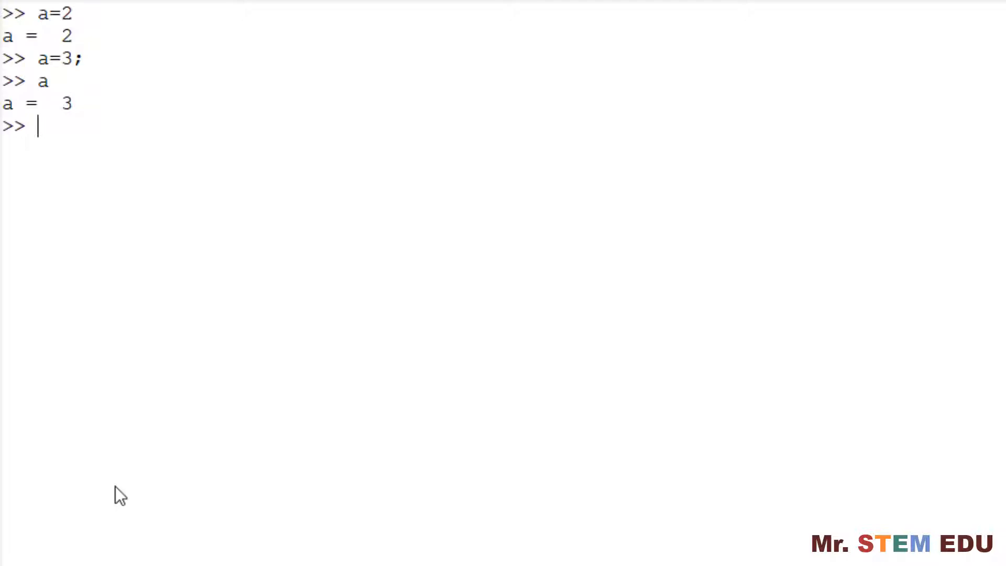
pyautogui.write('b')
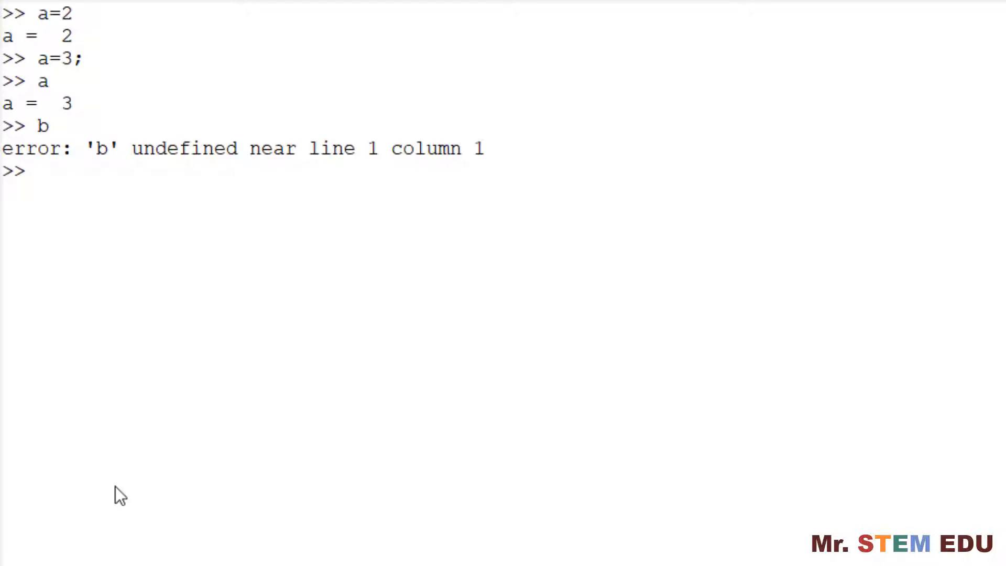
pyautogui.moveTo(123, 473)
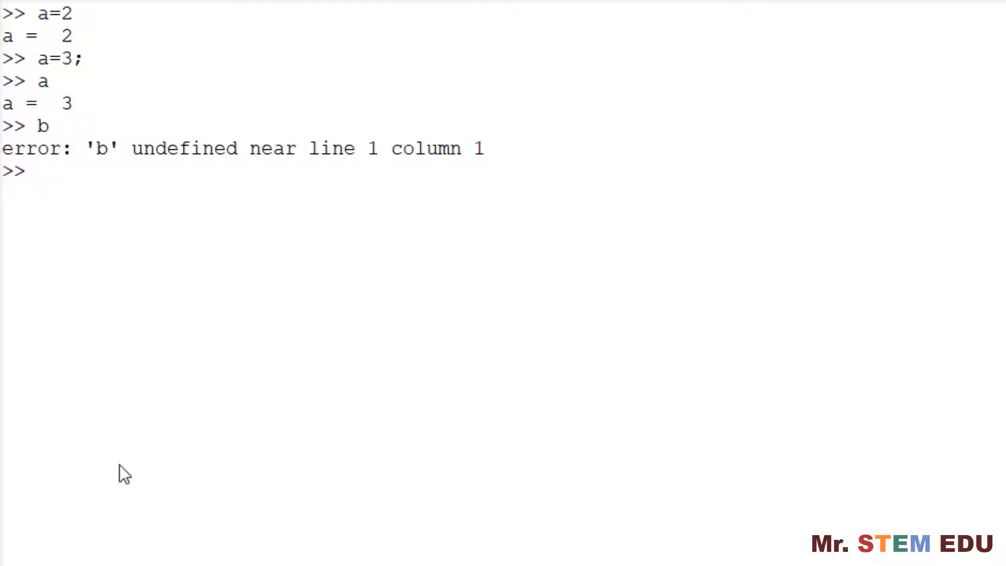
# - Define b as (1+3)/2, giving b = 2
pyautogui.write('b=')
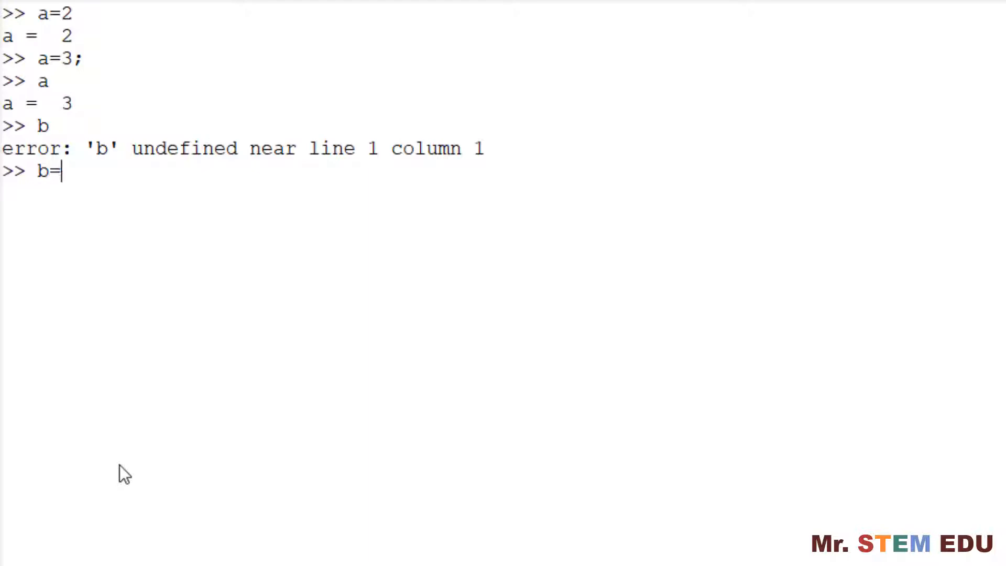
pyautogui.write('(1')
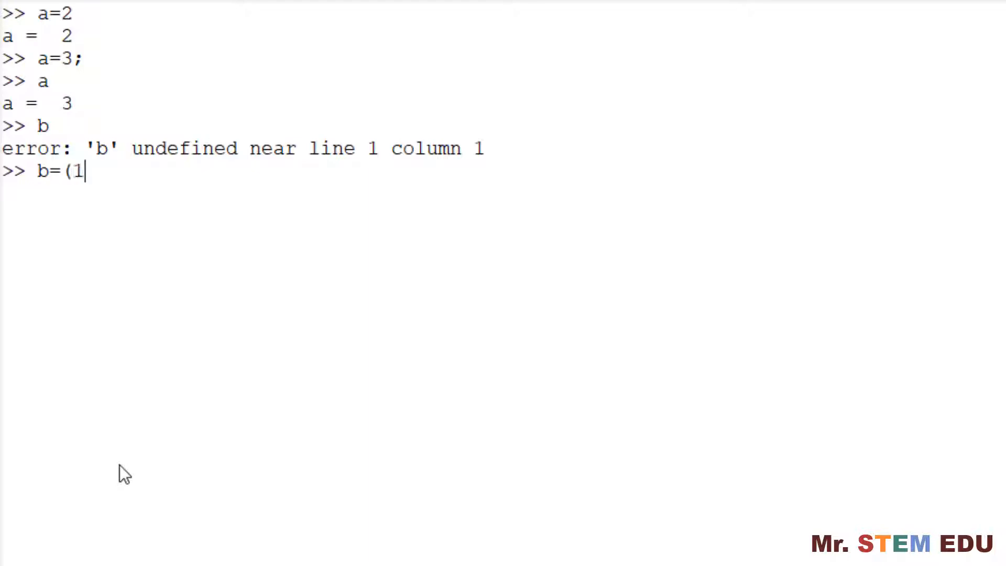
pyautogui.write('+3)')
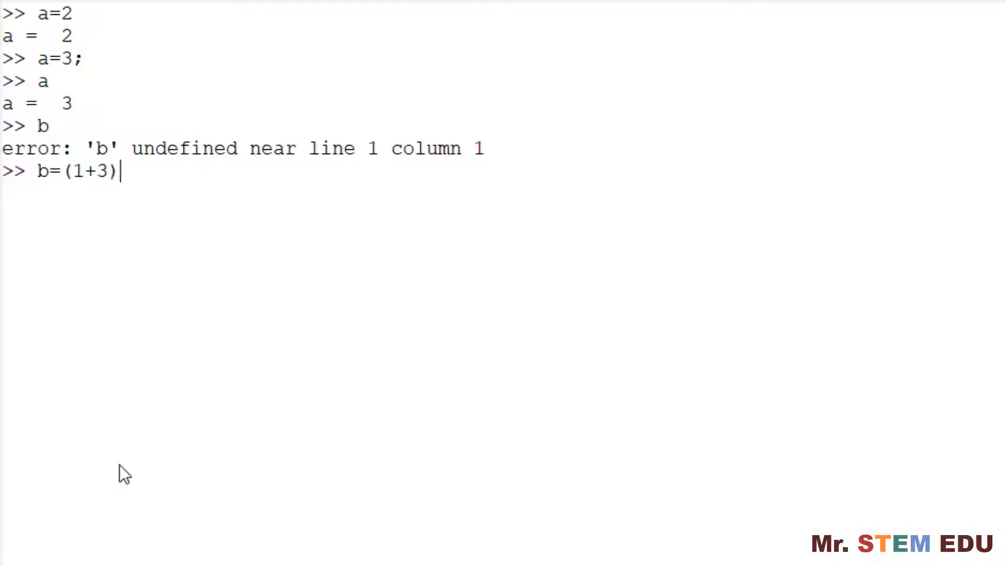
pyautogui.write('/2')
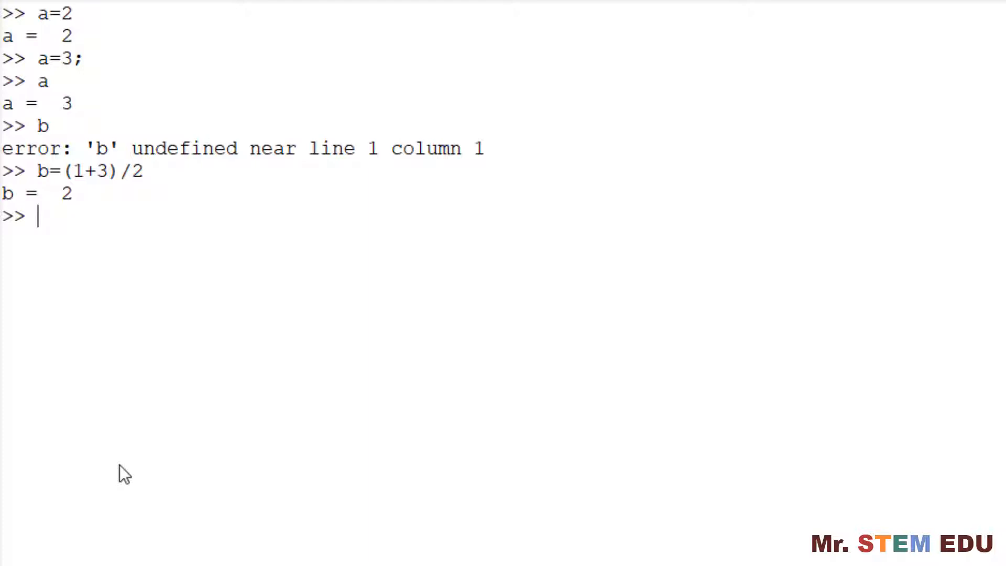
# - Copy b into c, set d = b+1, then enter a=a and clear the window
pyautogui.write('c=b')
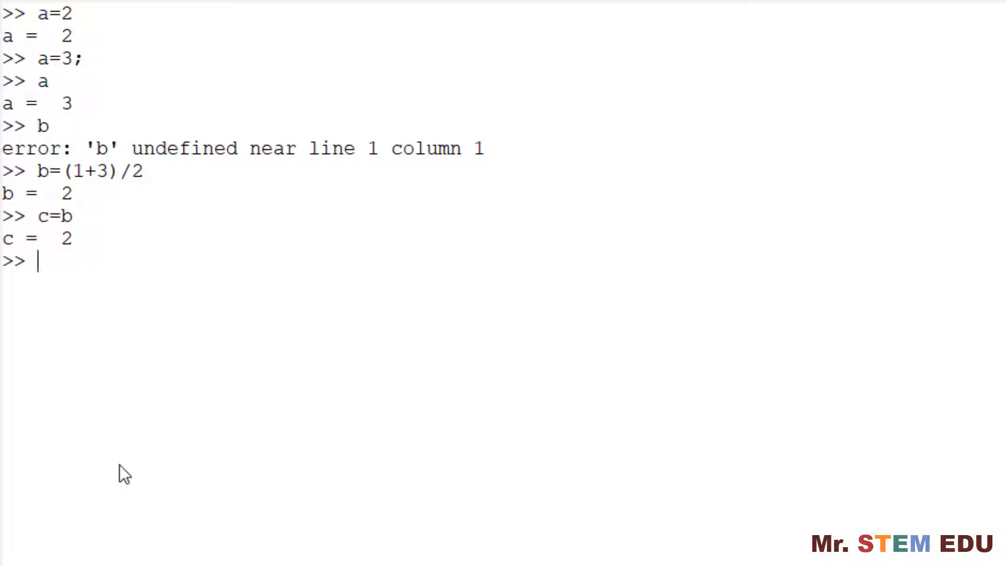
pyautogui.write('d=')
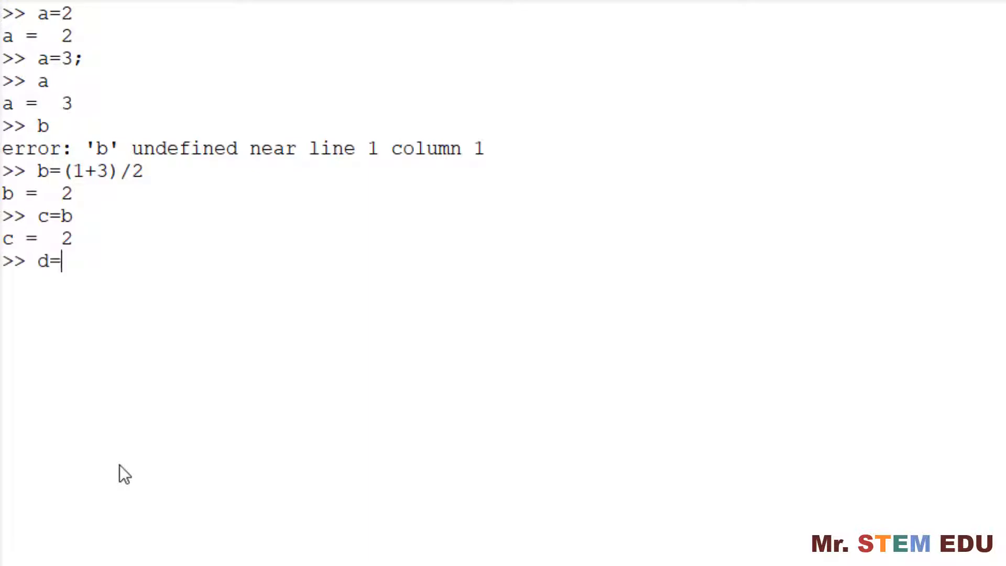
pyautogui.write('b+1')
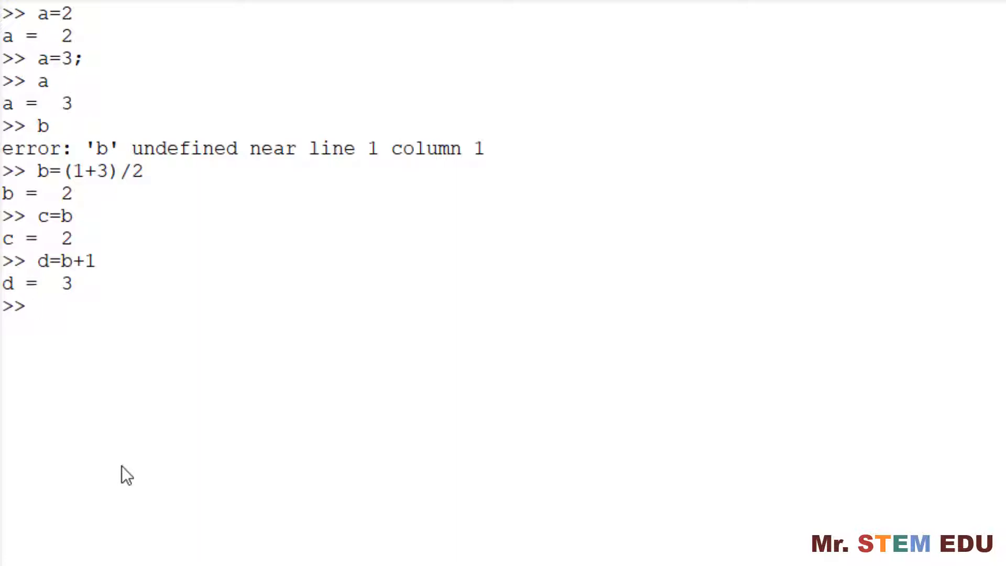
pyautogui.write('a=a')
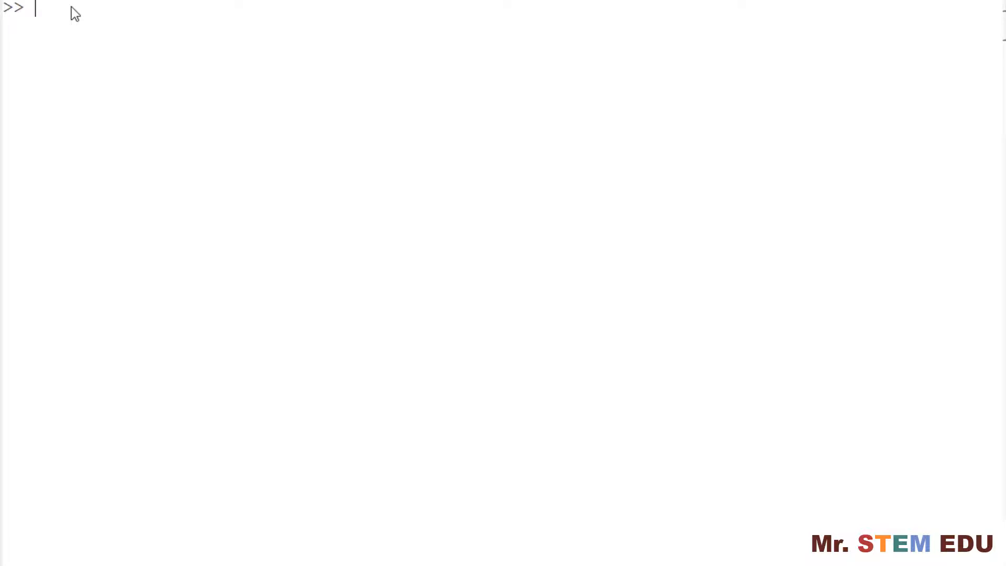
# - List workspace variables with who and whos: a=4, ans=5, b=2, c=2, d=3
pyautogui.write('who')
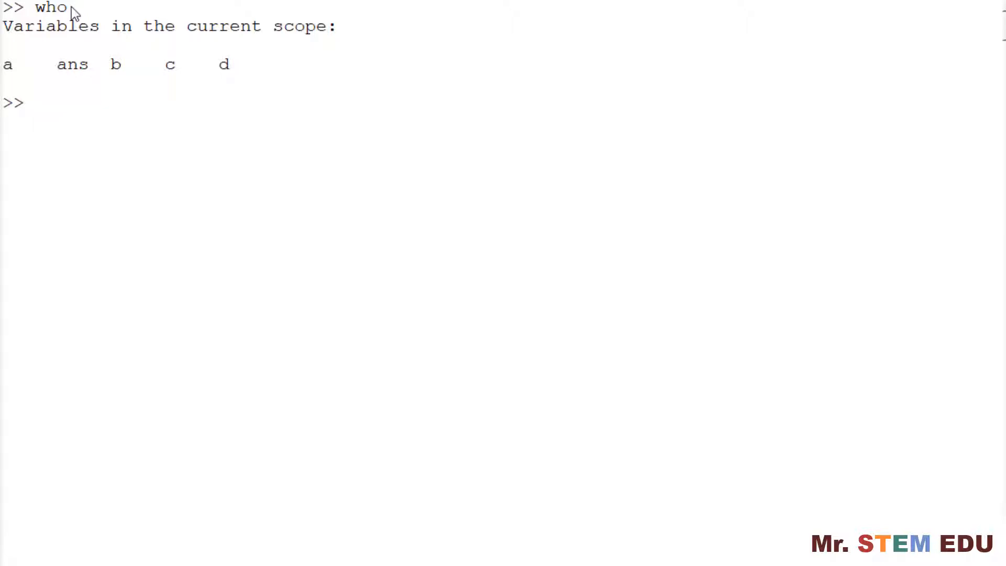
pyautogui.moveTo(90, 330)
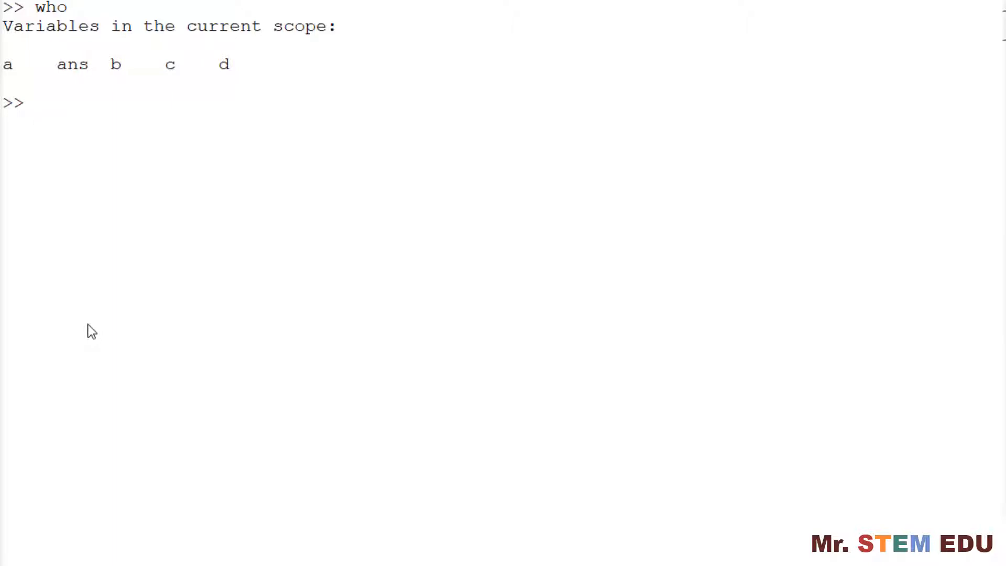
pyautogui.write('whos')
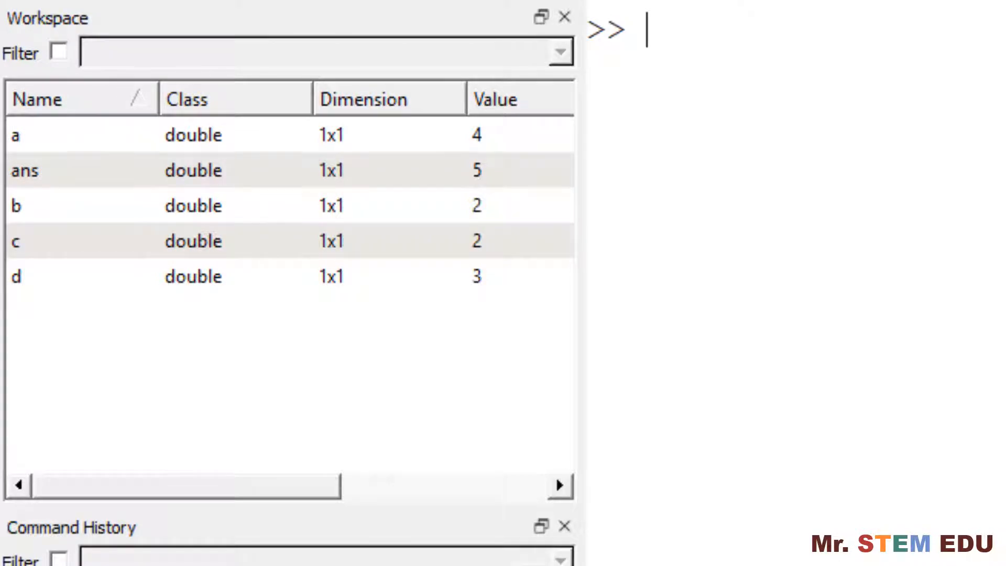
# - Clear a and b, list remaining ans, c and d, then clear the window
pyautogui.write('clear')
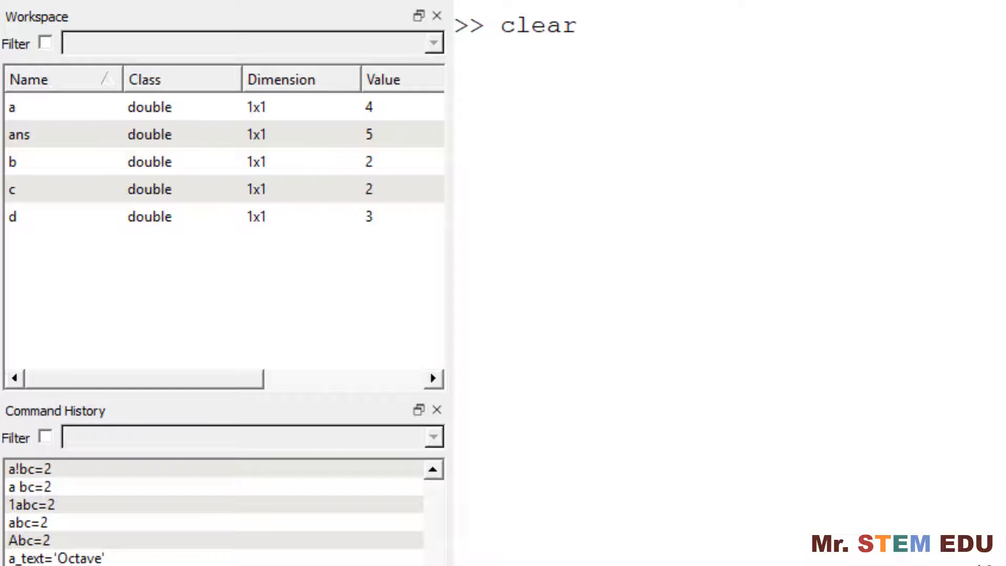
pyautogui.write('a b')
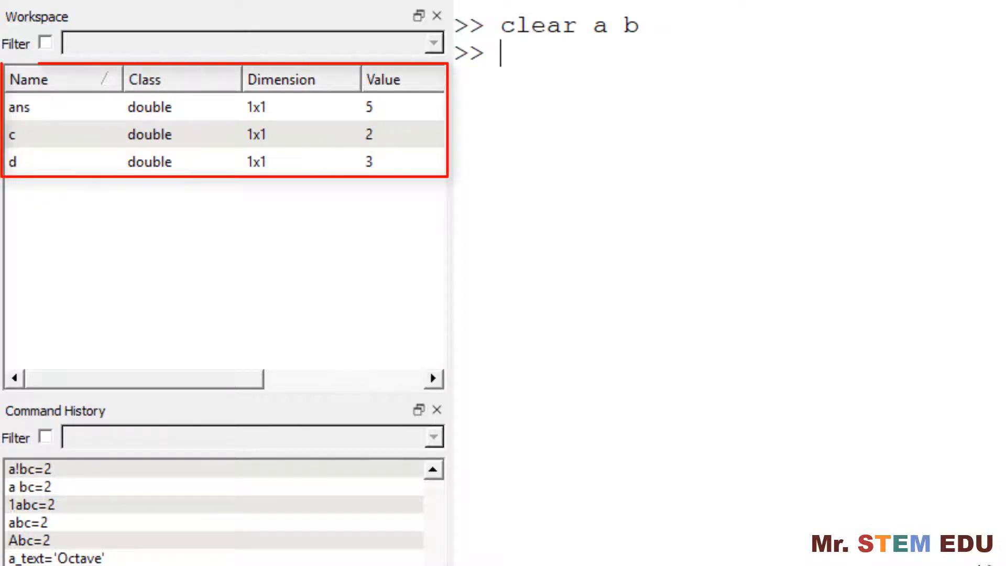
pyautogui.write('who')
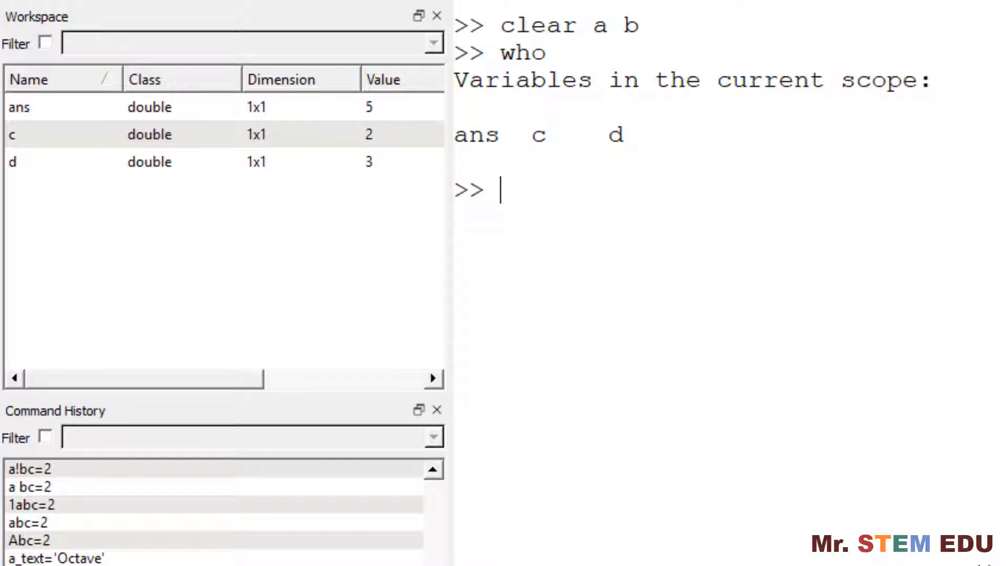
pyautogui.write('clear')
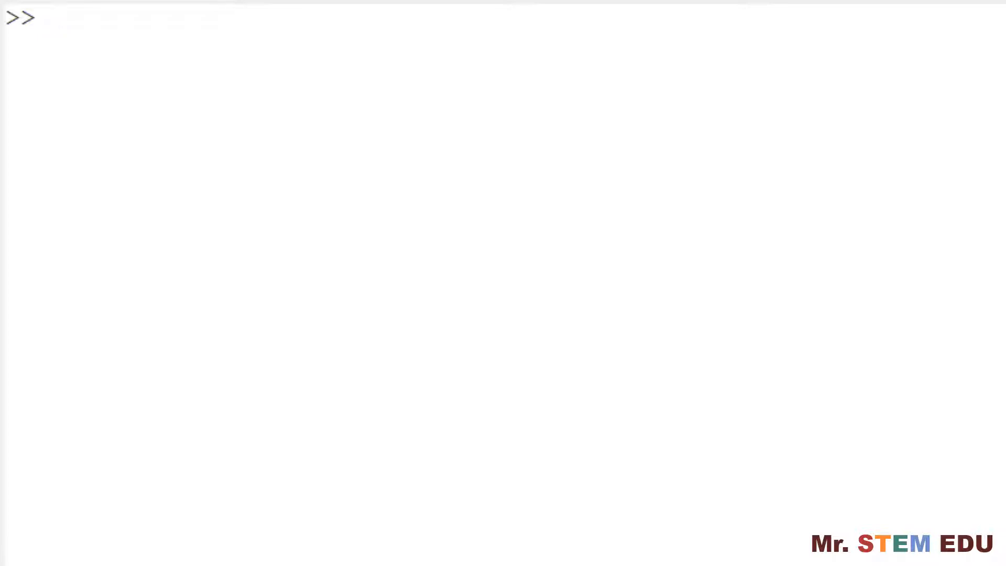
# - Try invalid variable names a!bc, 'a bc' and 1abc and see the errors
pyautogui.write('a!bc=2')
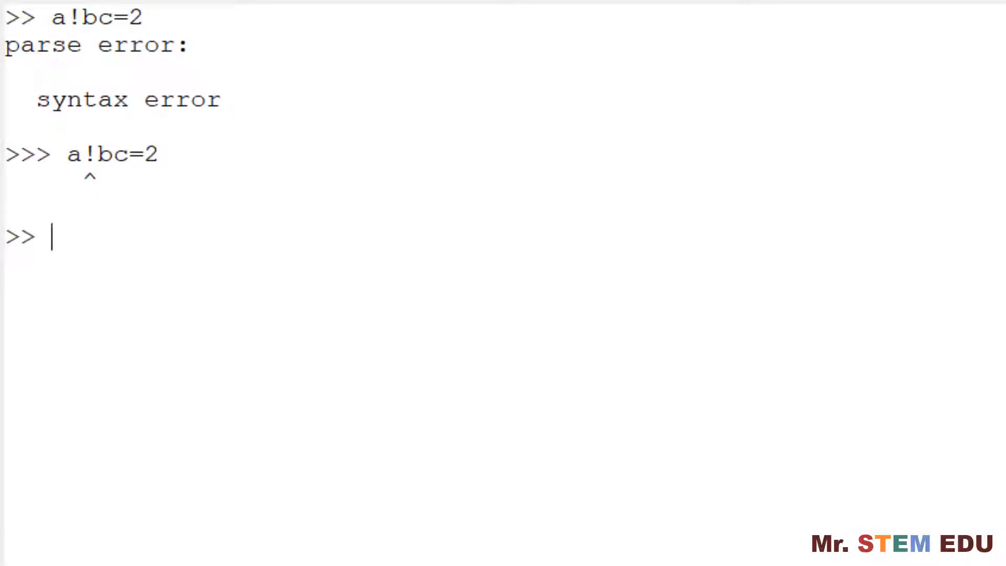
pyautogui.write('a bc=2')
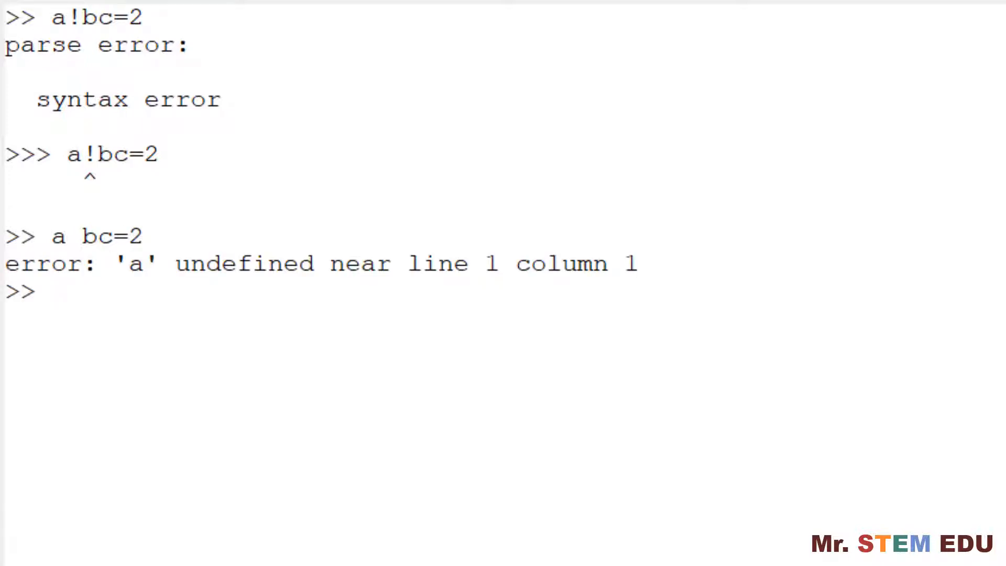
pyautogui.write('1a')
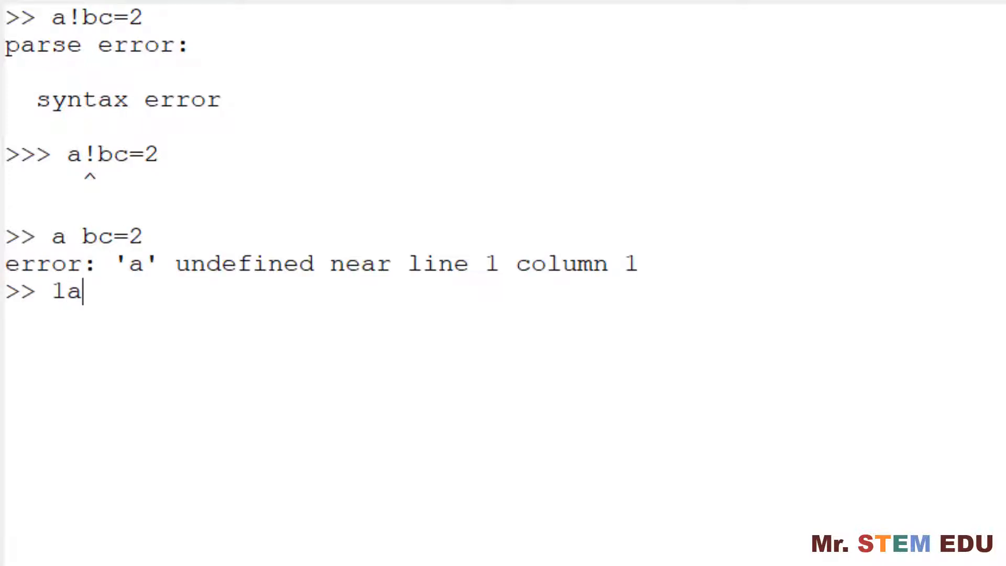
pyautogui.write('bc=2')
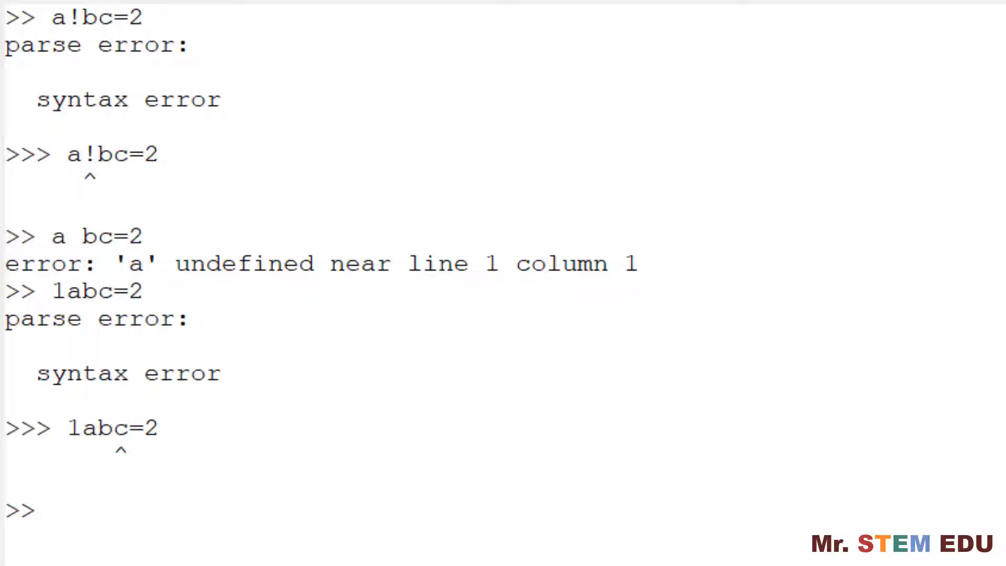
# - Create case-distinct variables abc=2 and Abc=2
pyautogui.write('ab')
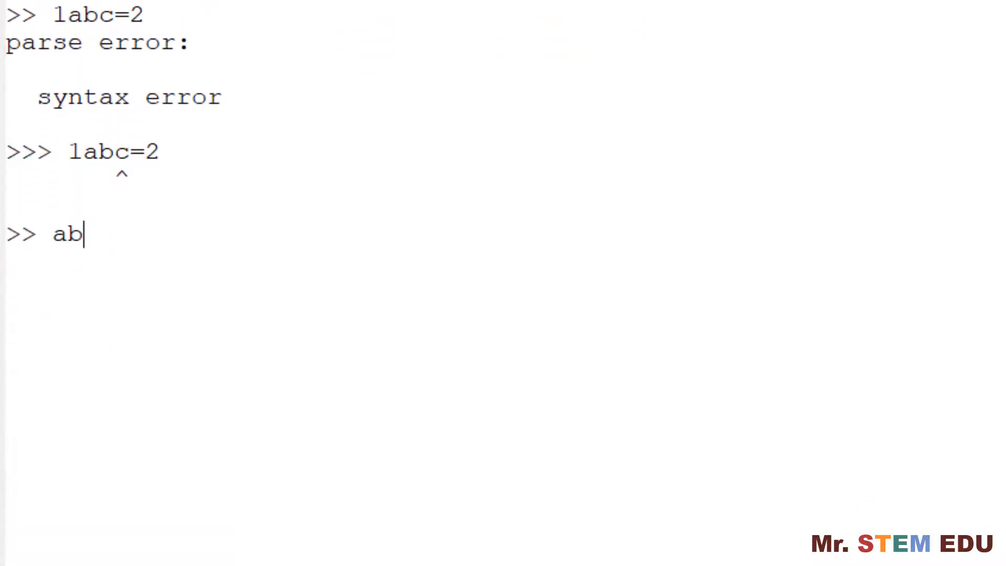
pyautogui.write('c=2')
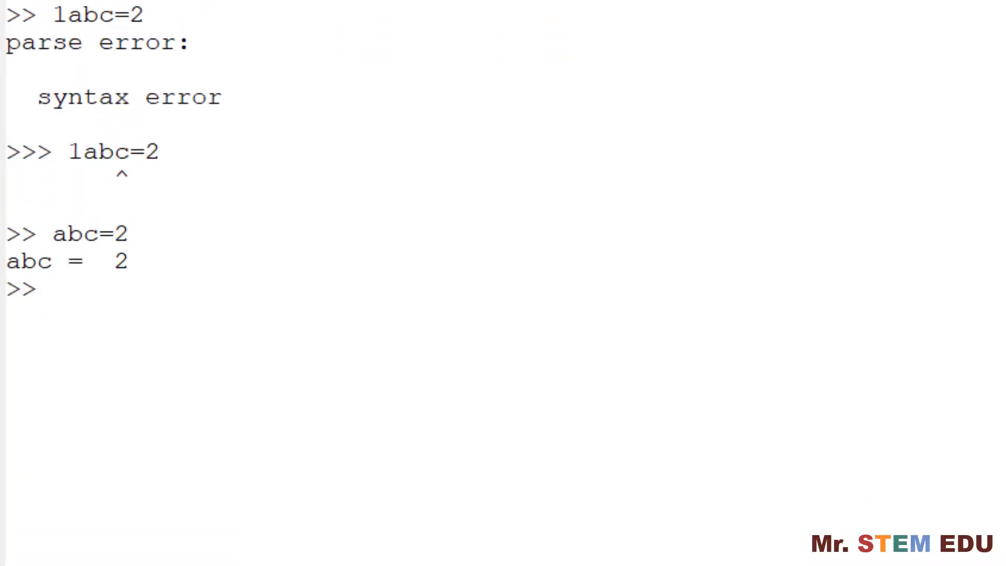
pyautogui.write('Abc=2')
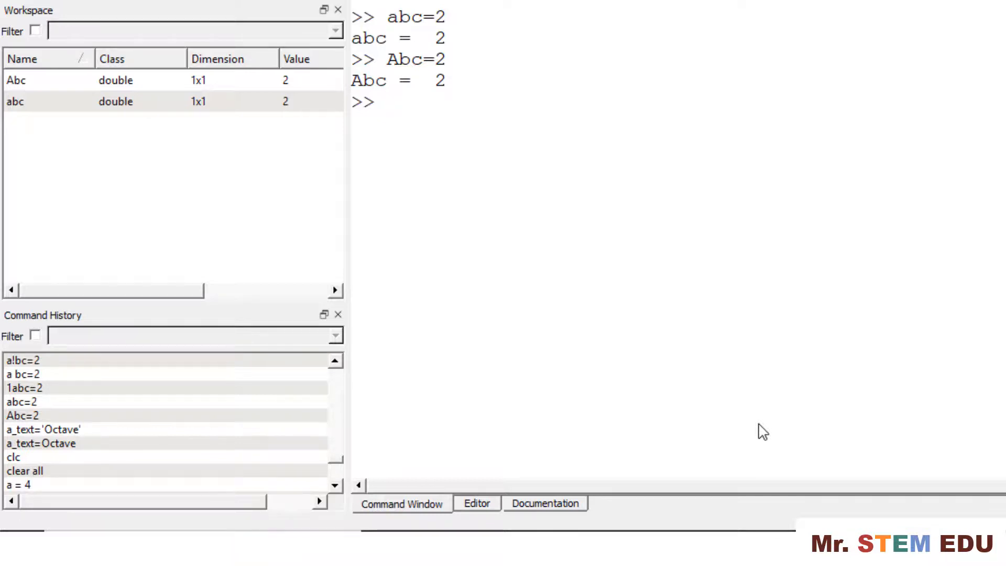
# - Store a_text='Octave' as a 1x6 char string, then start typing unquoted a_text=Octave
pyautogui.write("a_text='")
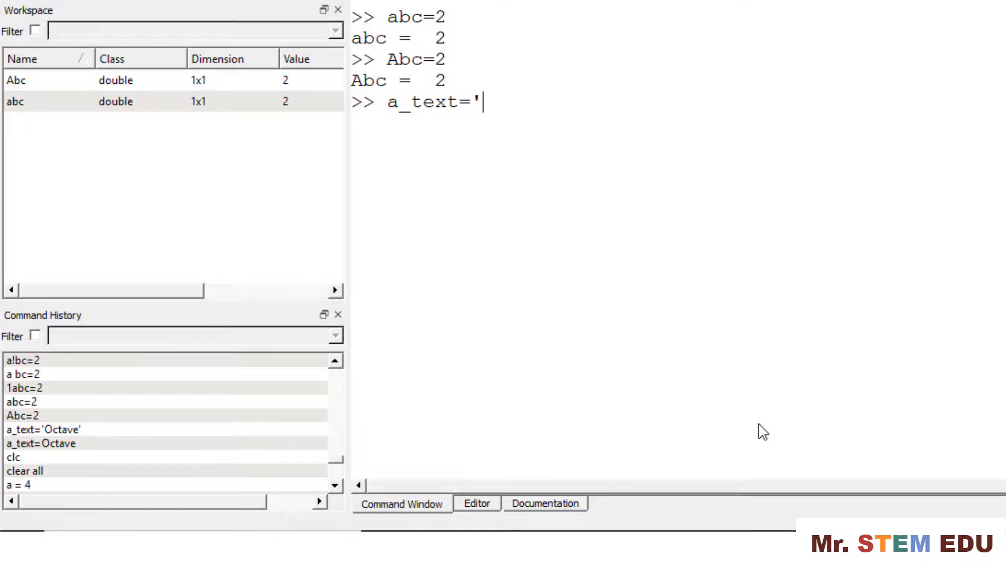
pyautogui.write("Octave'")
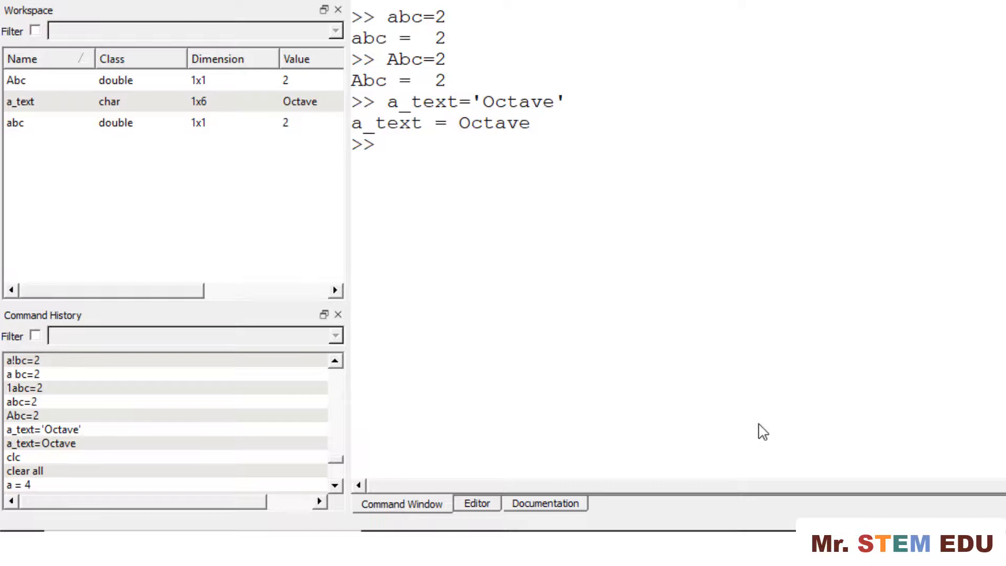
pyautogui.write('a_tex')
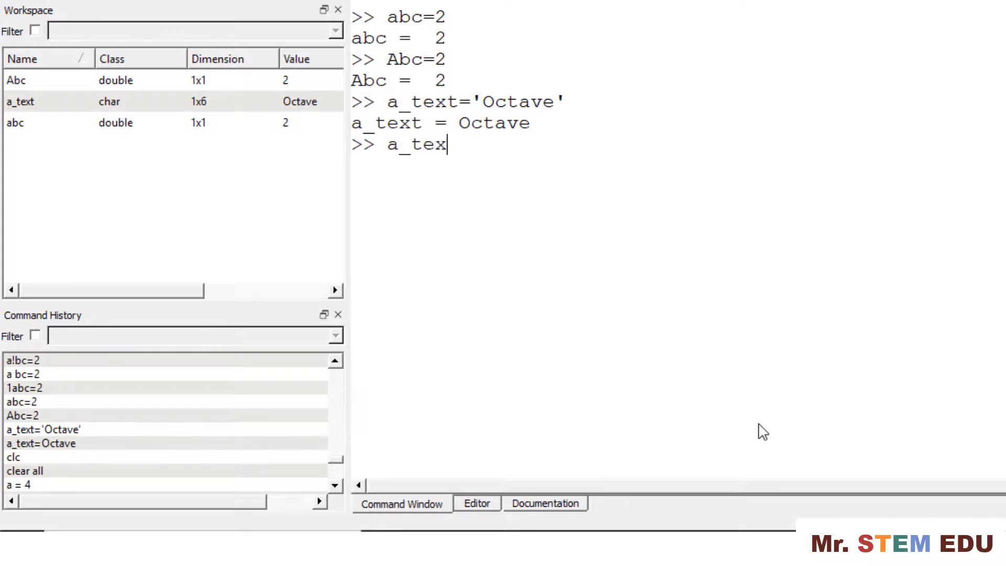
pyautogui.write('t=')
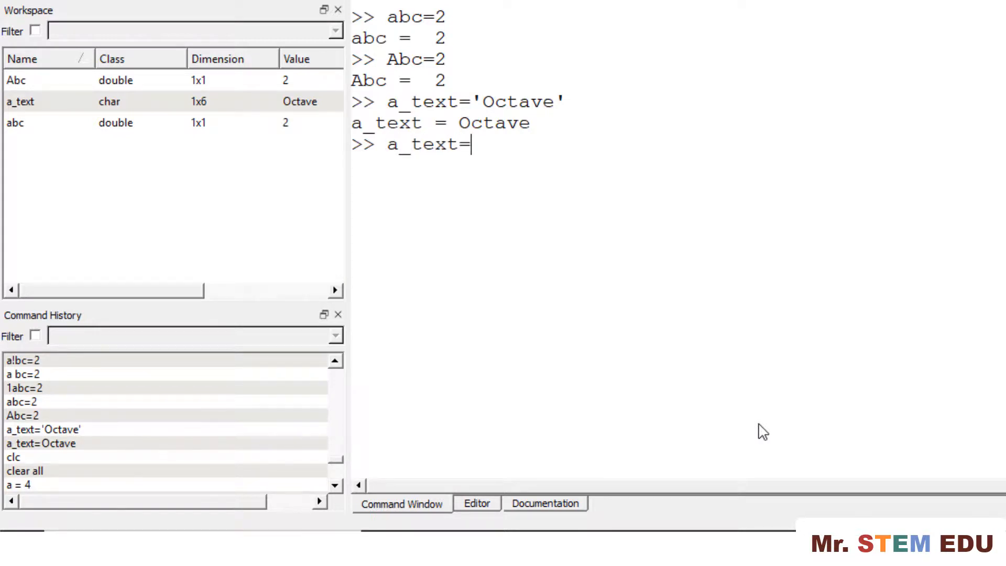
pyautogui.write('Octave')
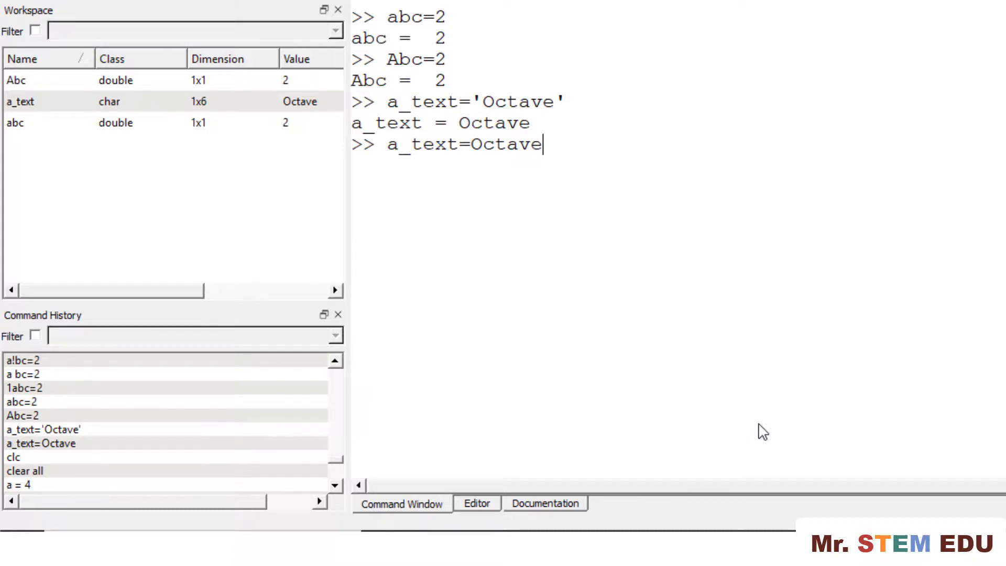